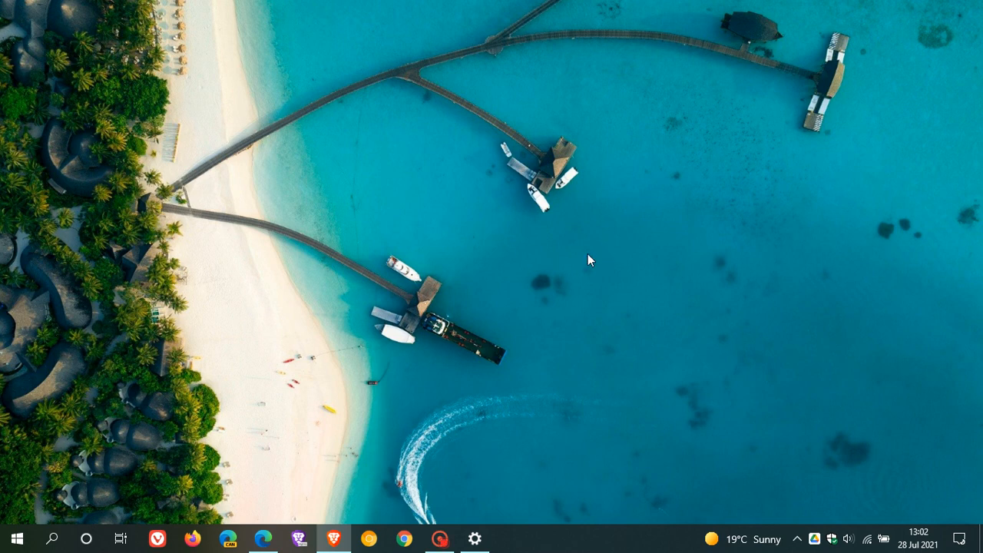
mouse_move(618, 269)
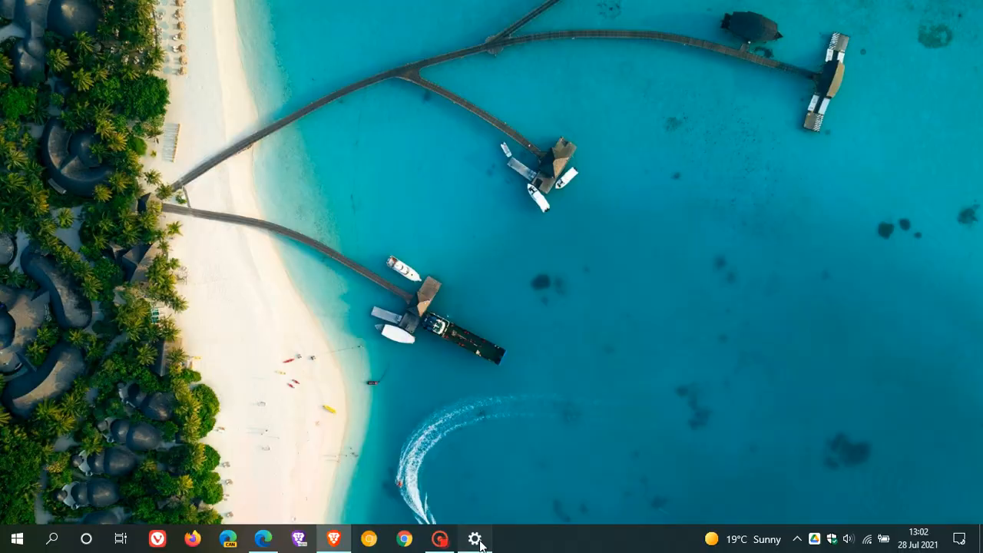
Bring up the Windows Update settings page from the taskbar.
left_click(474, 538)
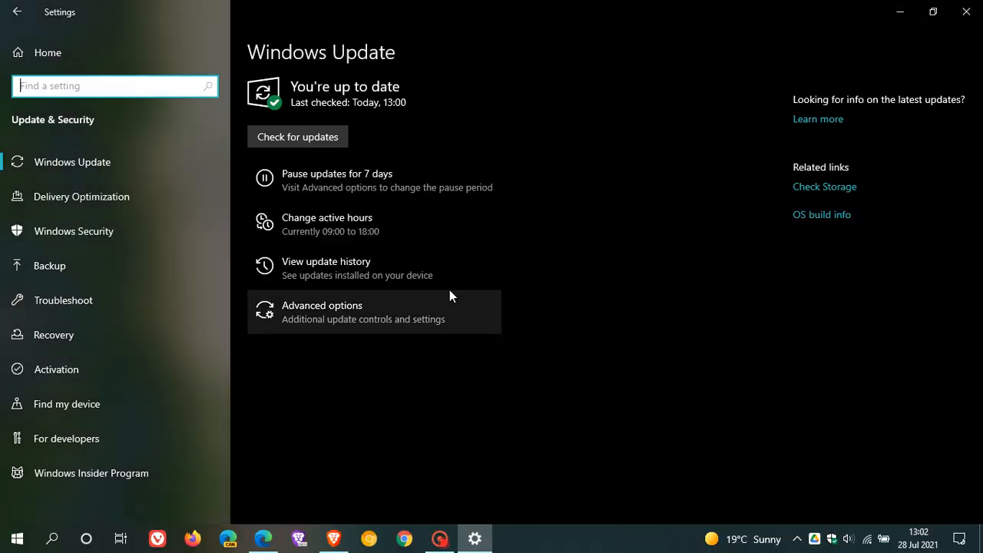
mouse_move(391, 281)
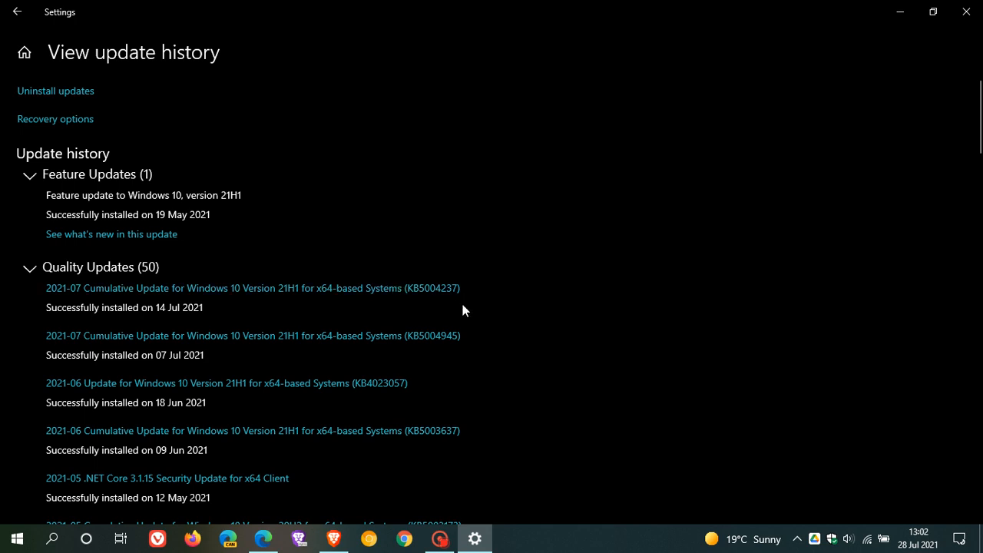
mouse_move(918, 544)
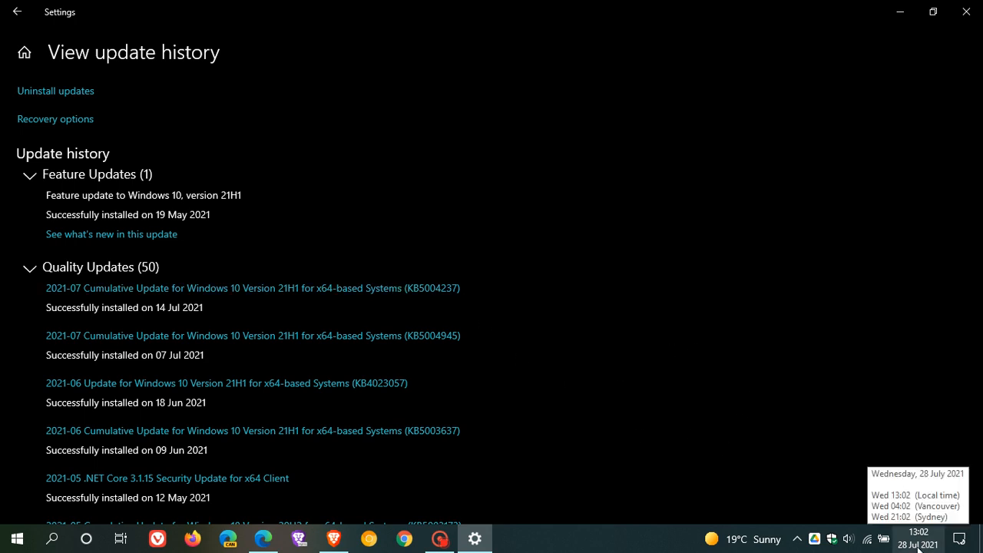
mouse_move(183, 351)
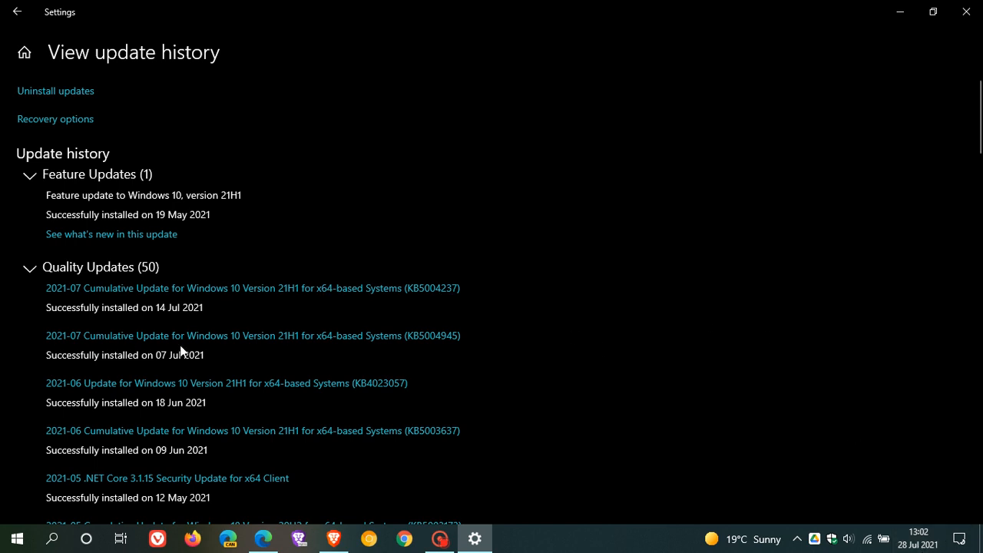
mouse_move(161, 324)
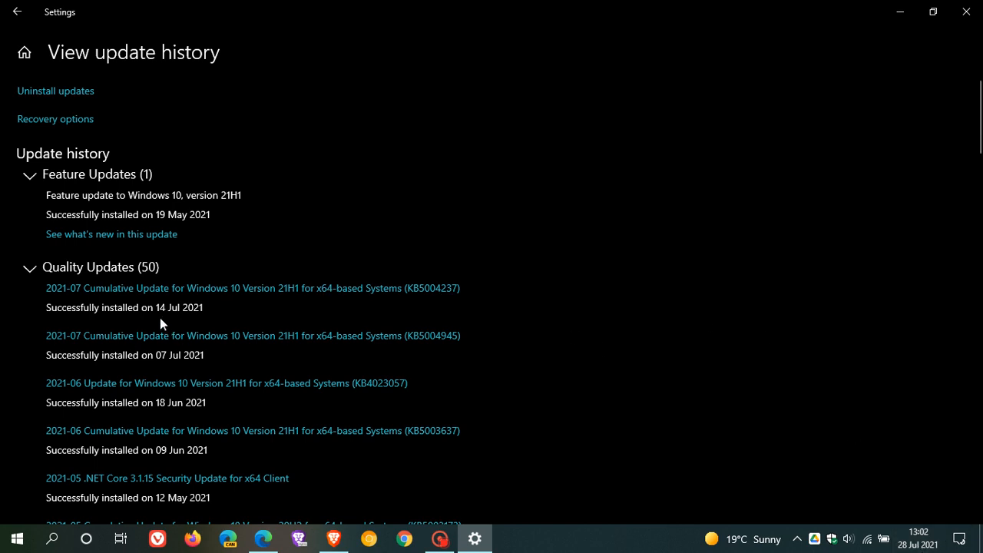
mouse_move(409, 301)
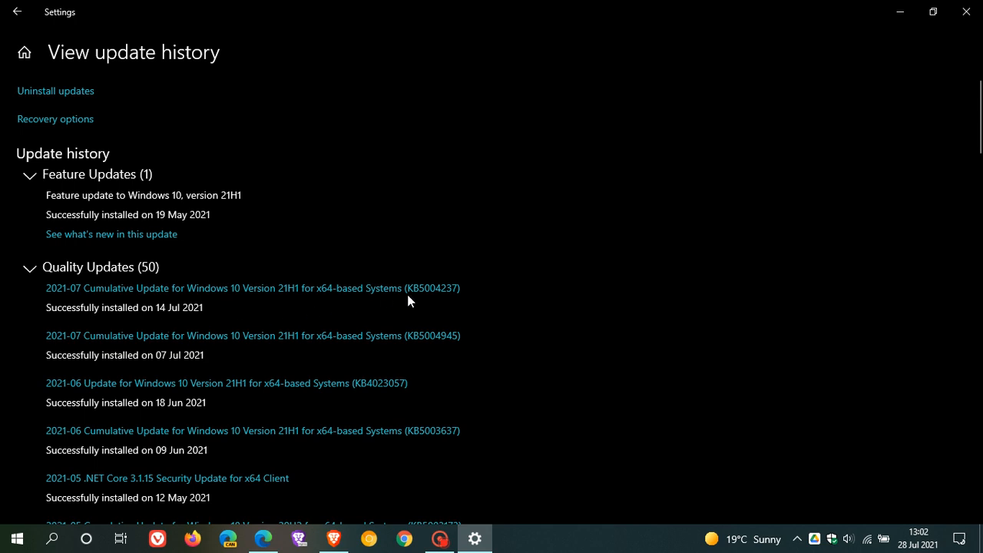
mouse_move(453, 308)
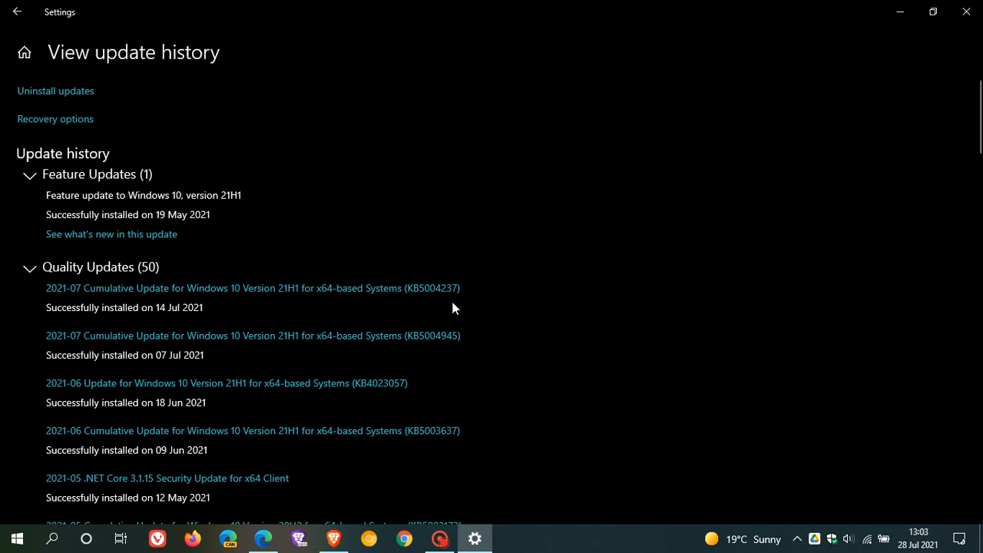
mouse_move(636, 277)
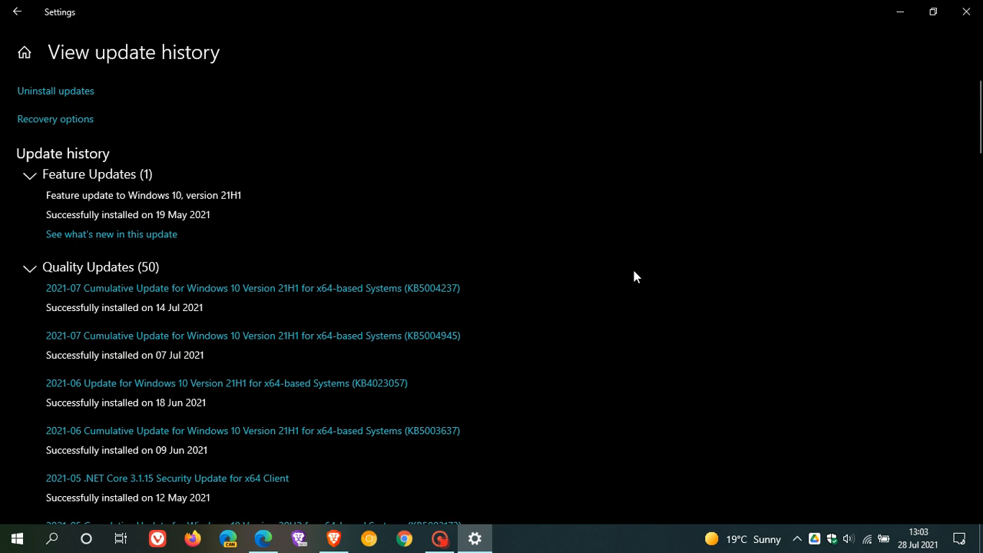
mouse_move(667, 278)
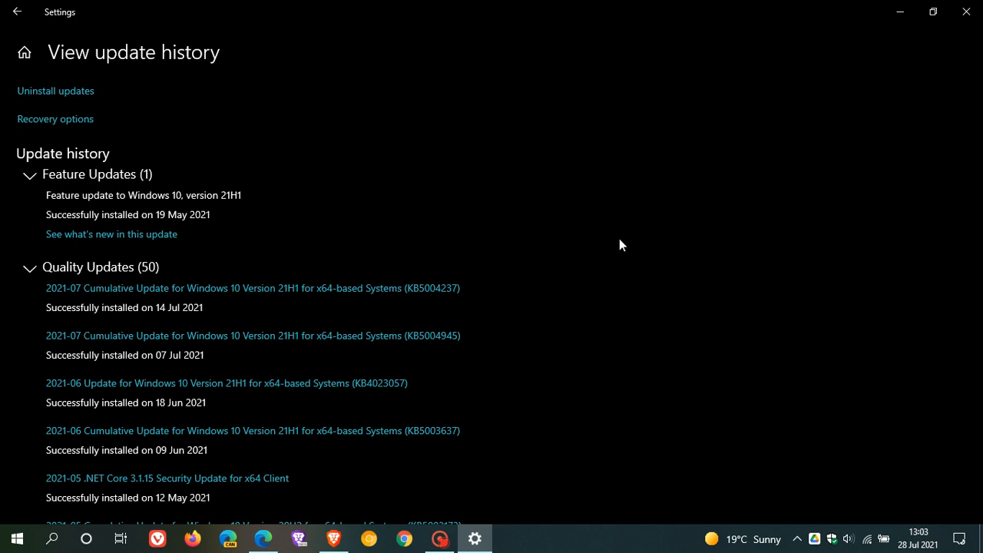
mouse_move(454, 284)
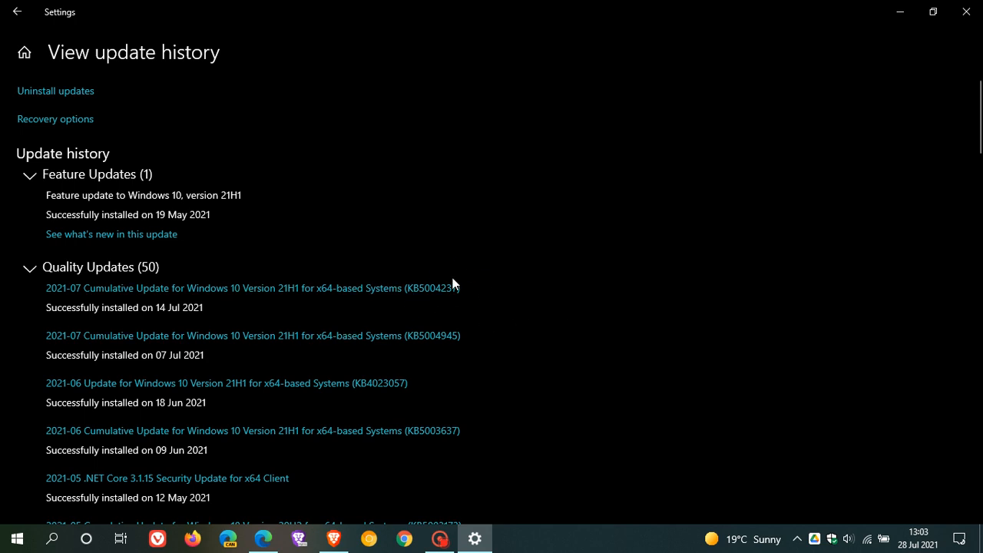
mouse_move(592, 286)
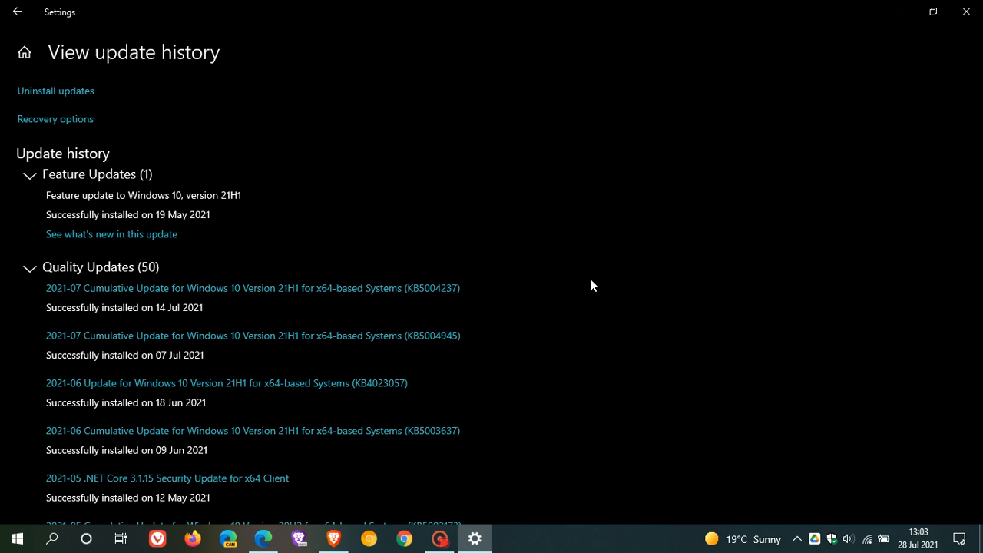
mouse_move(18, 12)
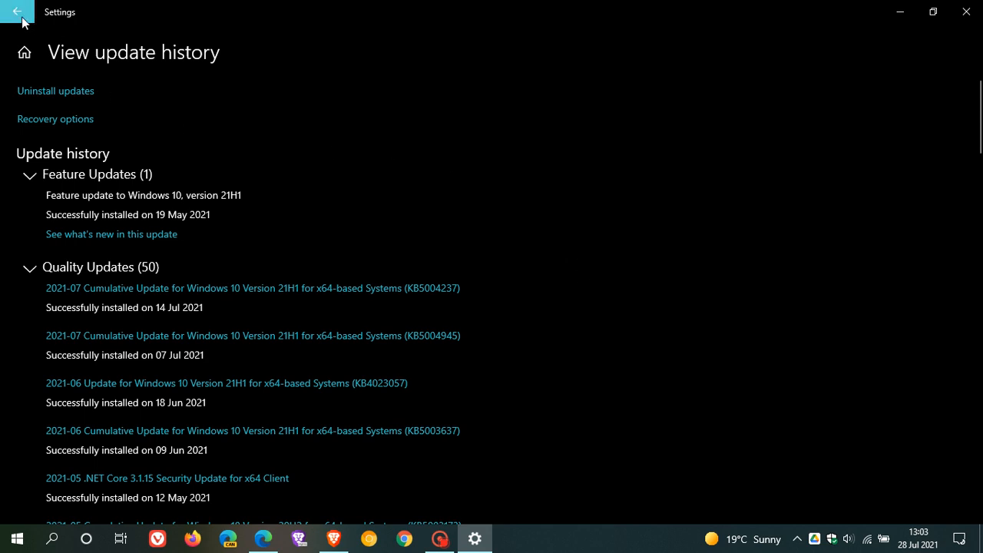
Go back from the update history to the main Windows Update page.
left_click(17, 12)
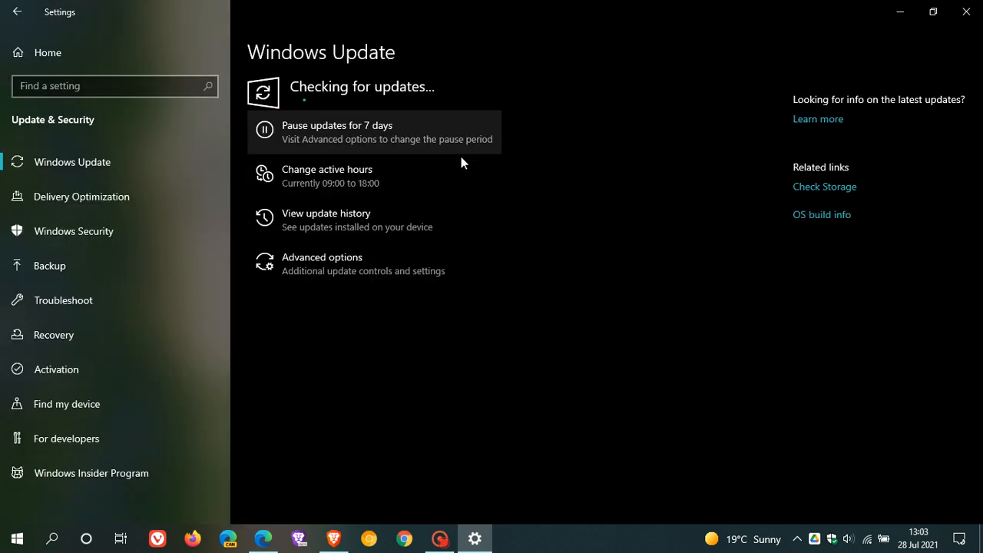
mouse_move(580, 253)
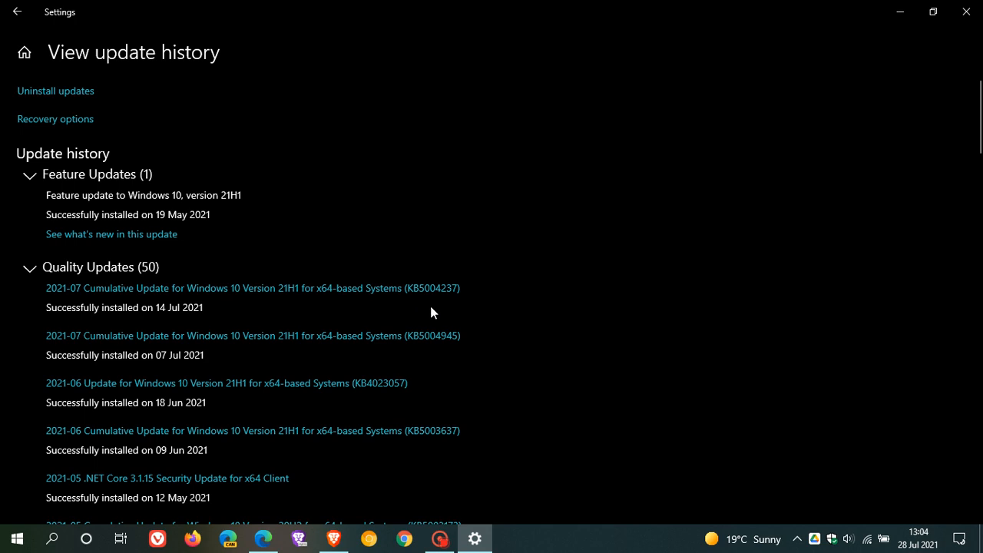
mouse_move(644, 270)
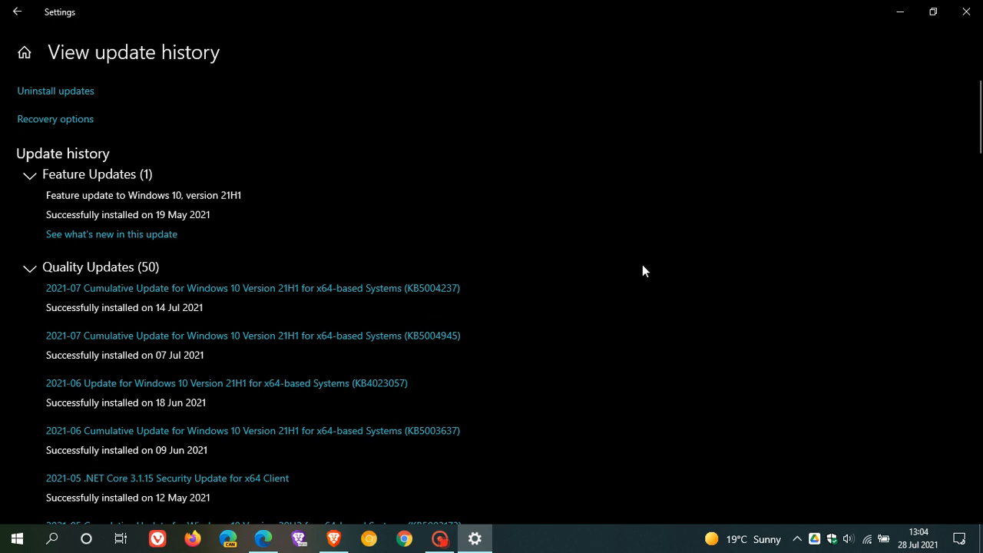
mouse_move(657, 232)
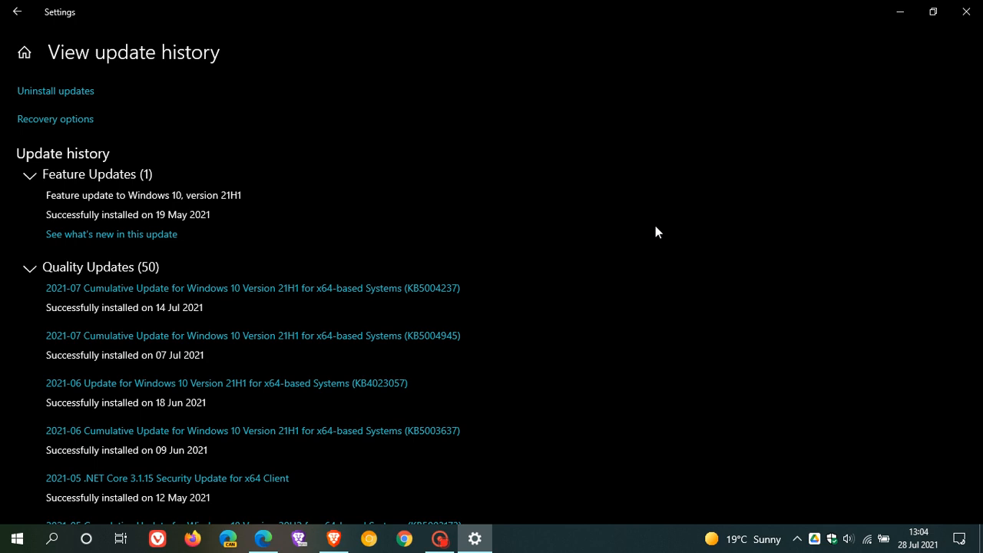
mouse_move(622, 235)
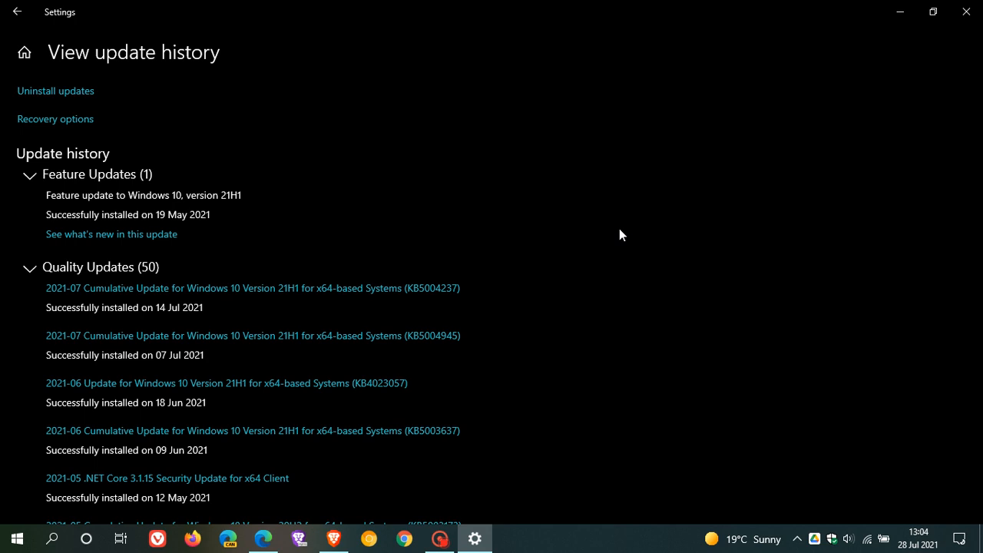
mouse_move(642, 222)
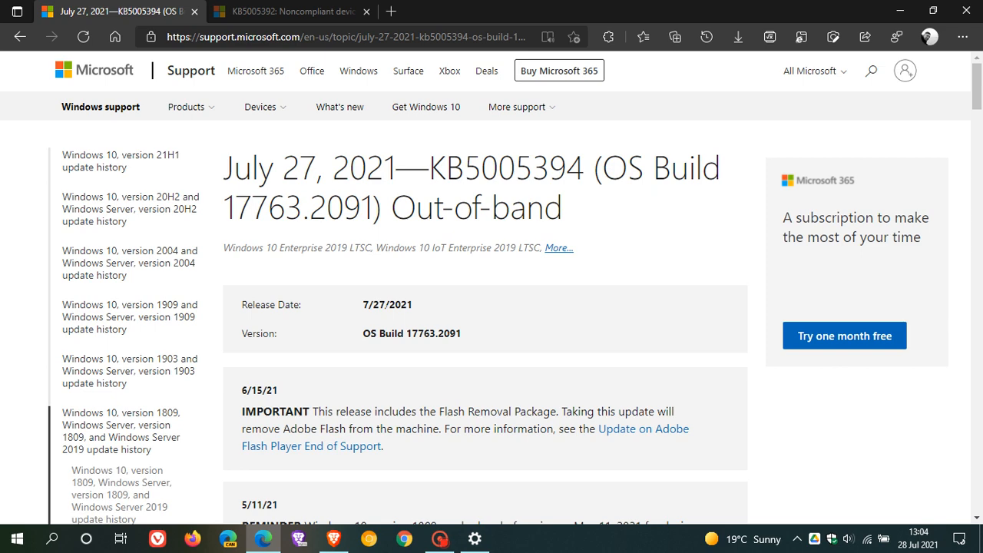
mouse_move(607, 290)
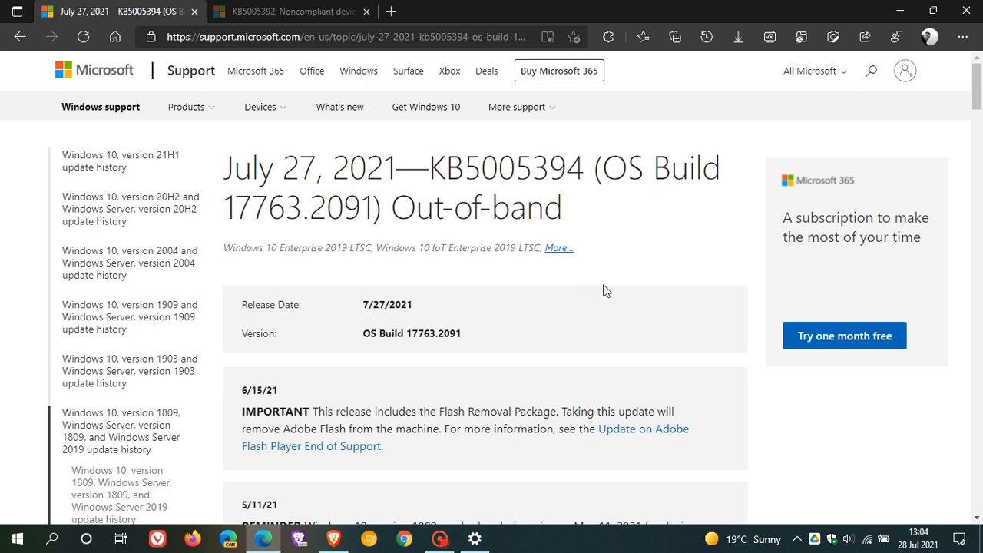
Read down the KB5005394 article to the printer issue notes, then return to its top.
scroll("down", 3)
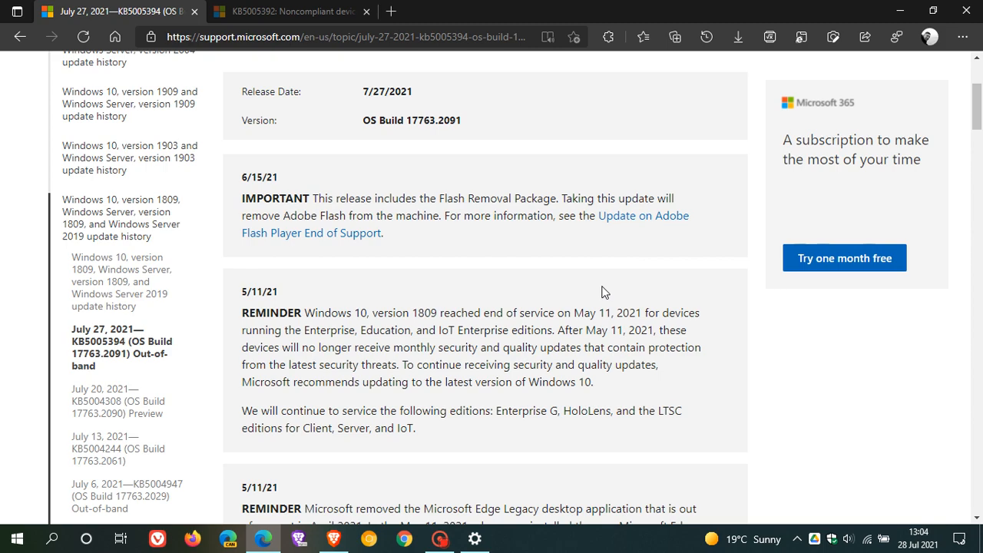
scroll("down", 3)
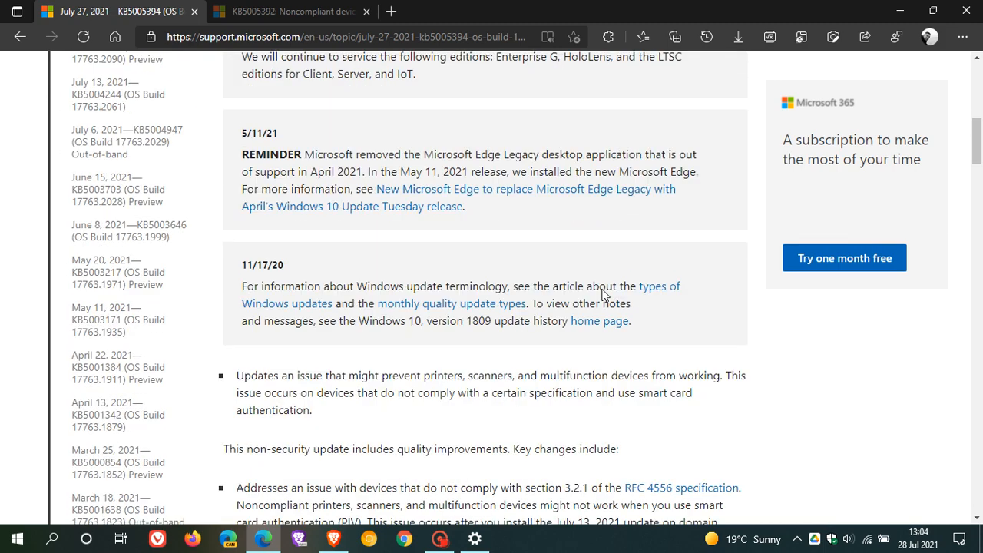
scroll("up", 3)
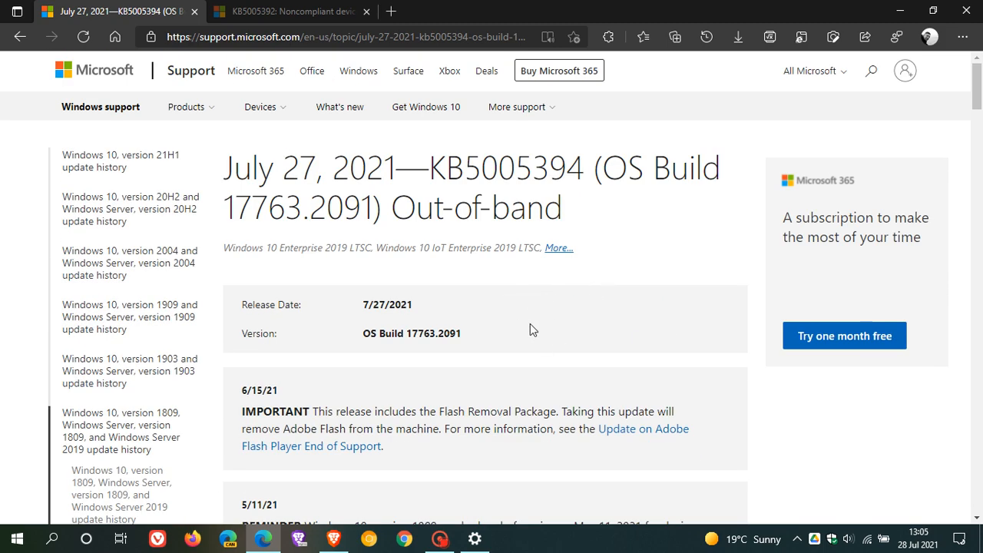
mouse_move(551, 319)
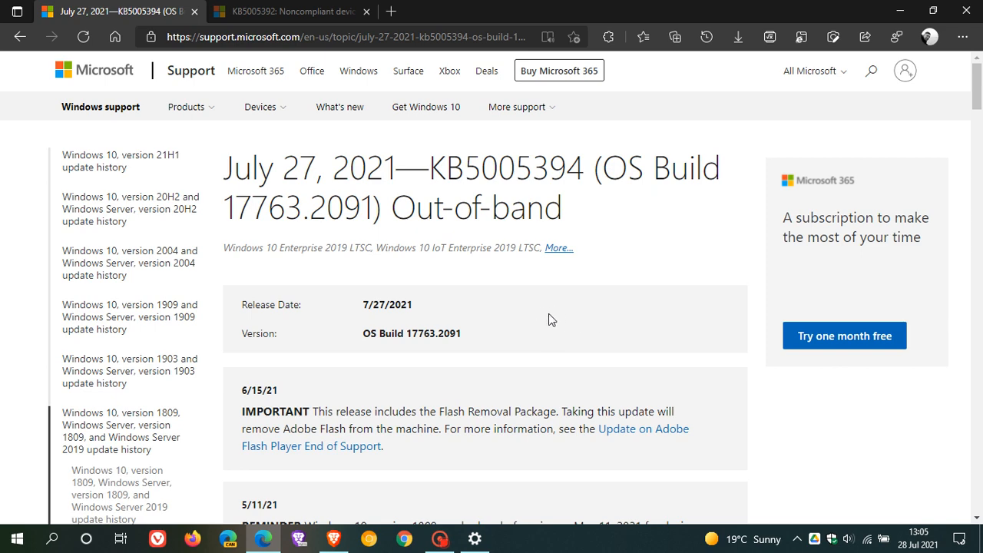
mouse_move(330, 29)
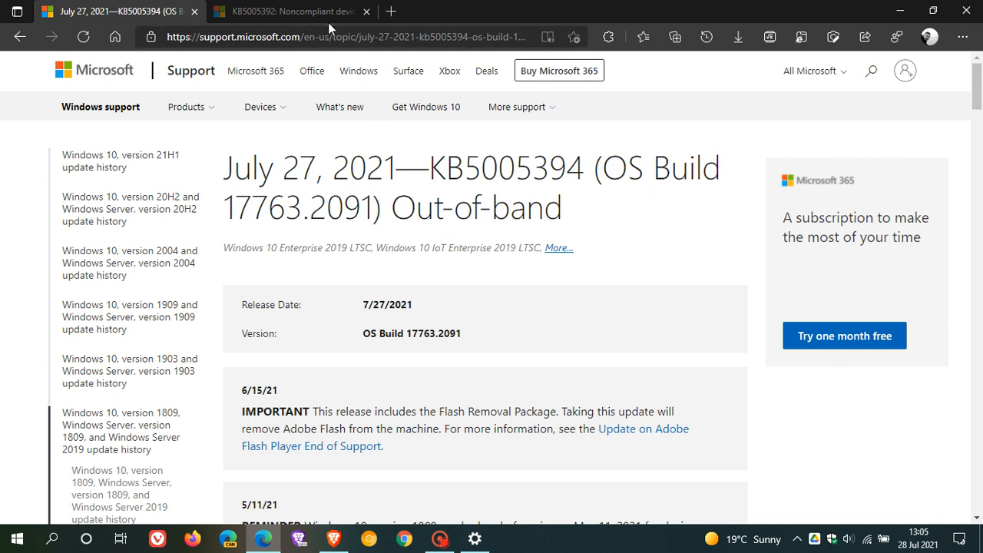
View the KB5005392 noncompliant-devices article, then minimize Edge to show the desktop.
left_click(292, 11)
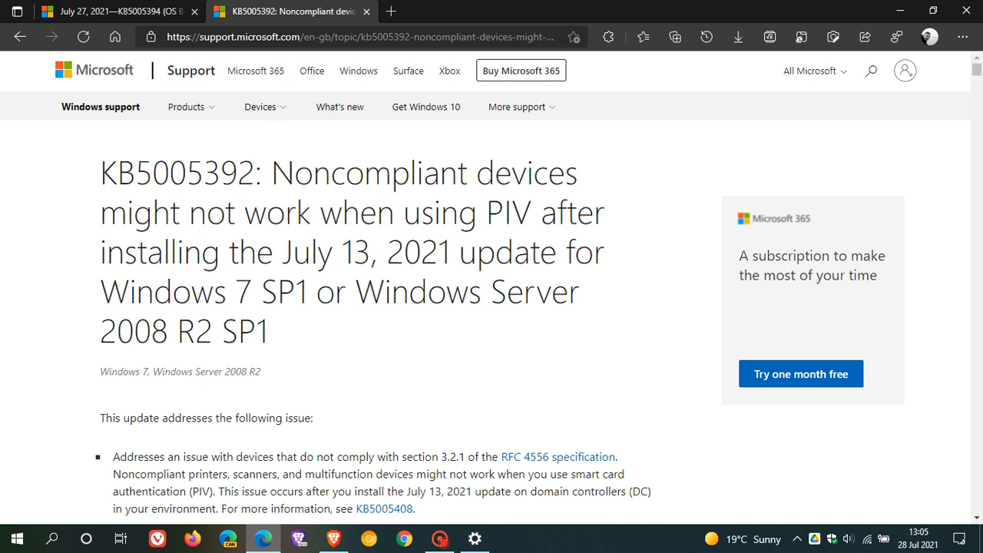
mouse_move(283, 328)
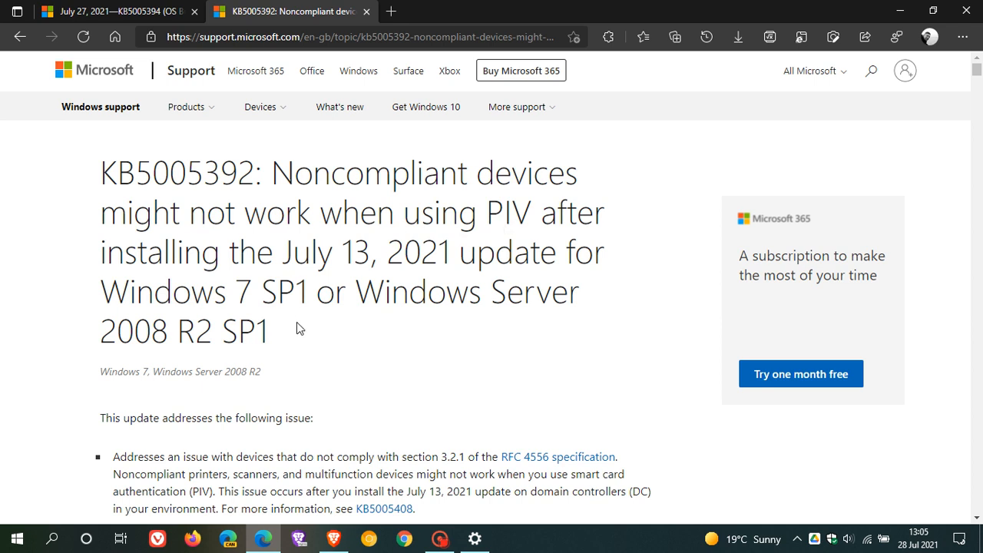
mouse_move(129, 369)
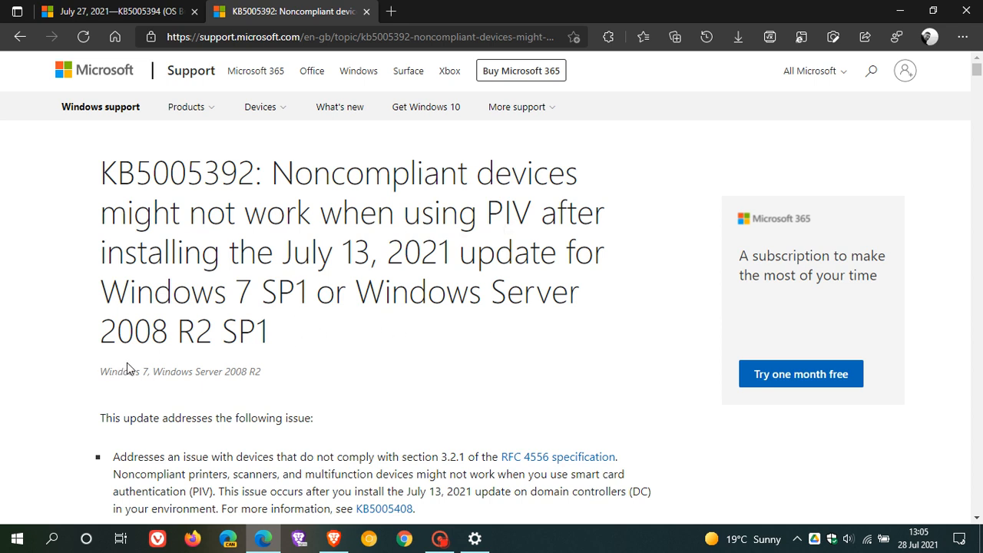
mouse_move(463, 438)
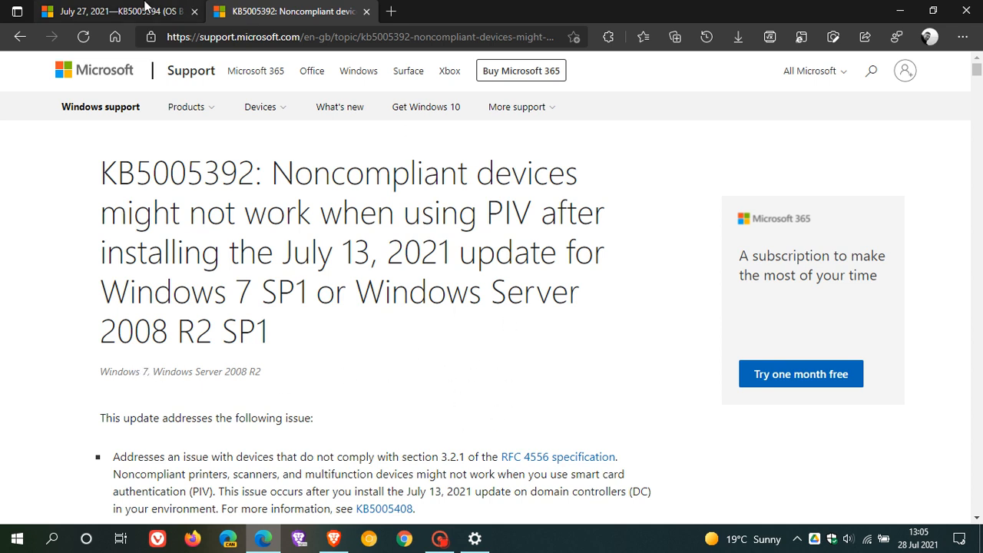
mouse_move(482, 371)
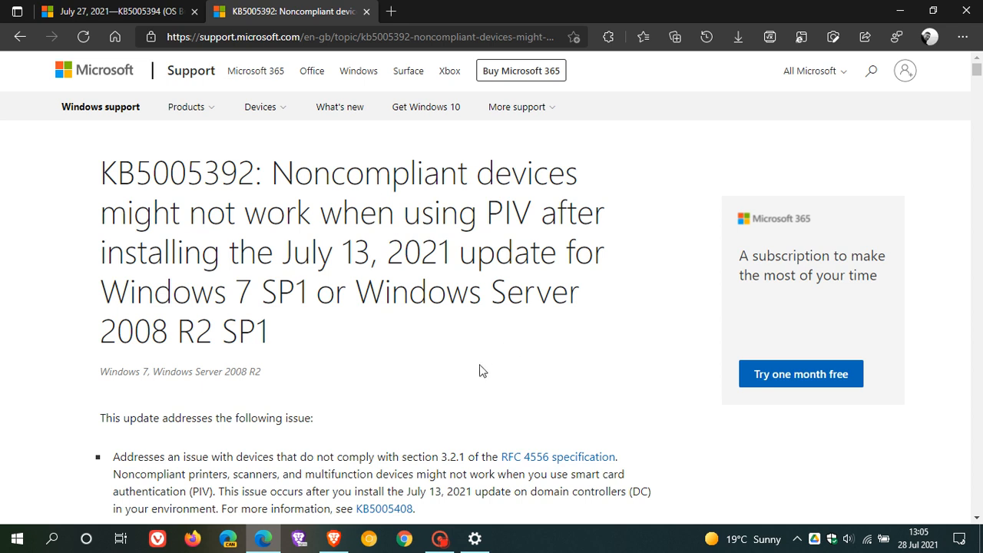
mouse_move(500, 371)
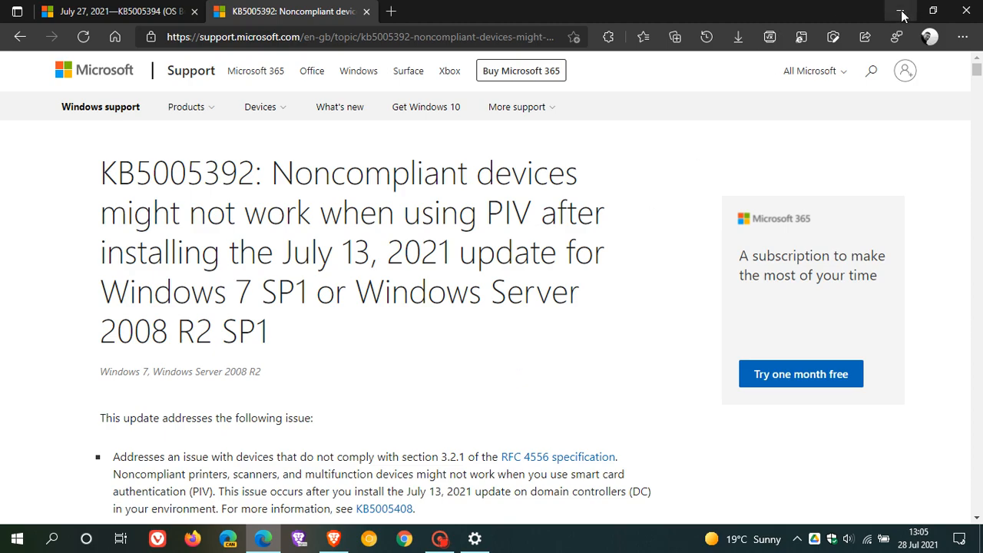
left_click(901, 10)
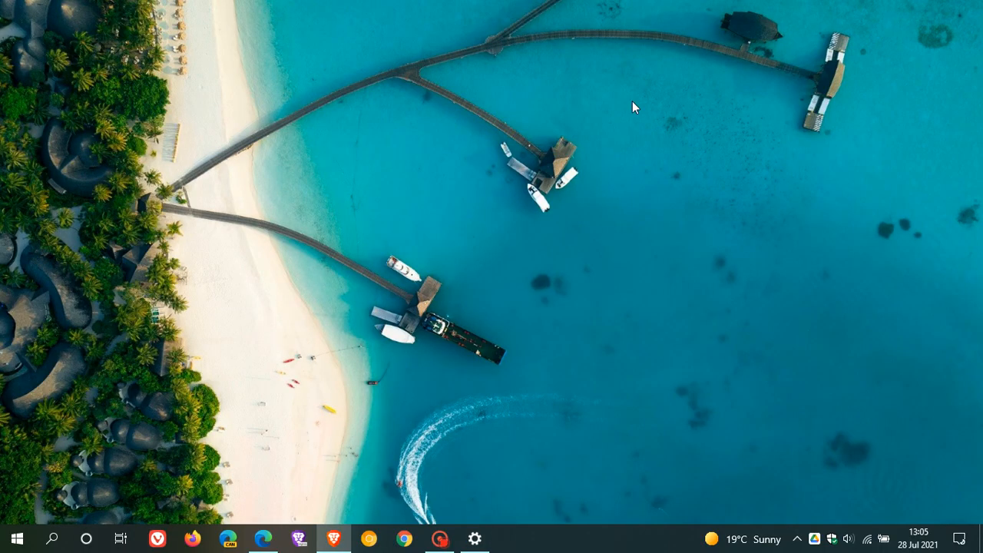
mouse_move(607, 263)
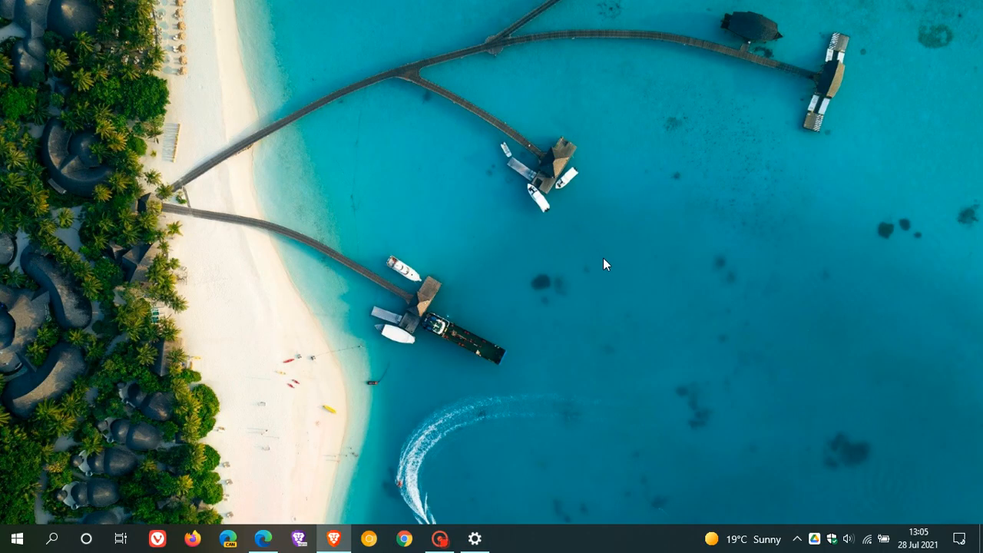